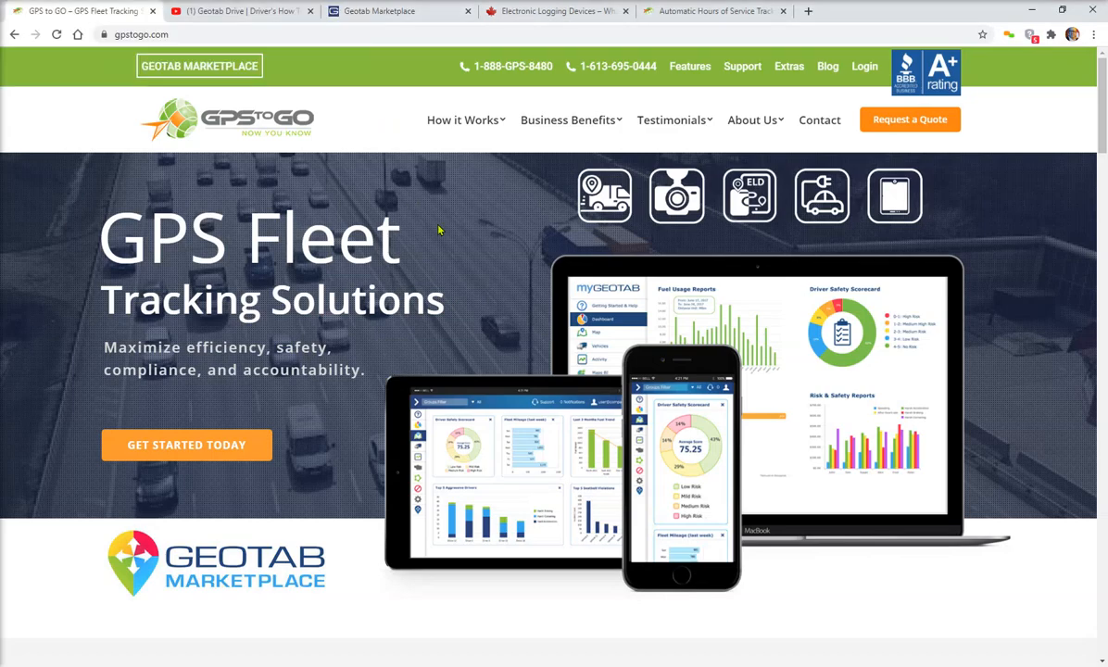
{"action": "mouse_move", "coordinate": [467, 237]}
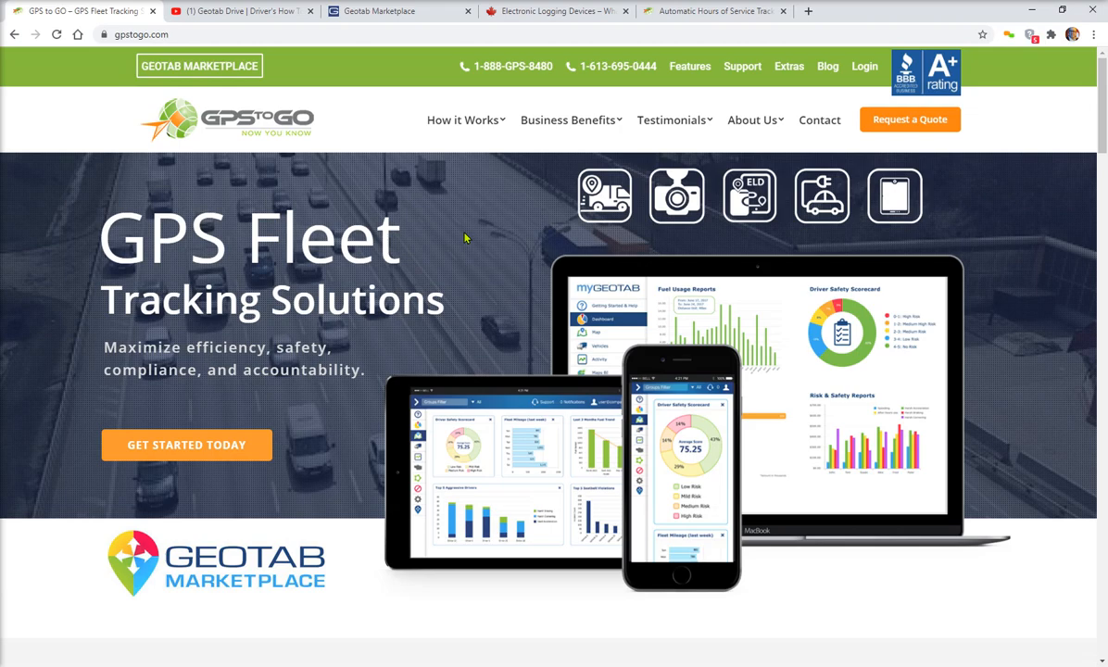
{"action": "mouse_move", "coordinate": [523, 206]}
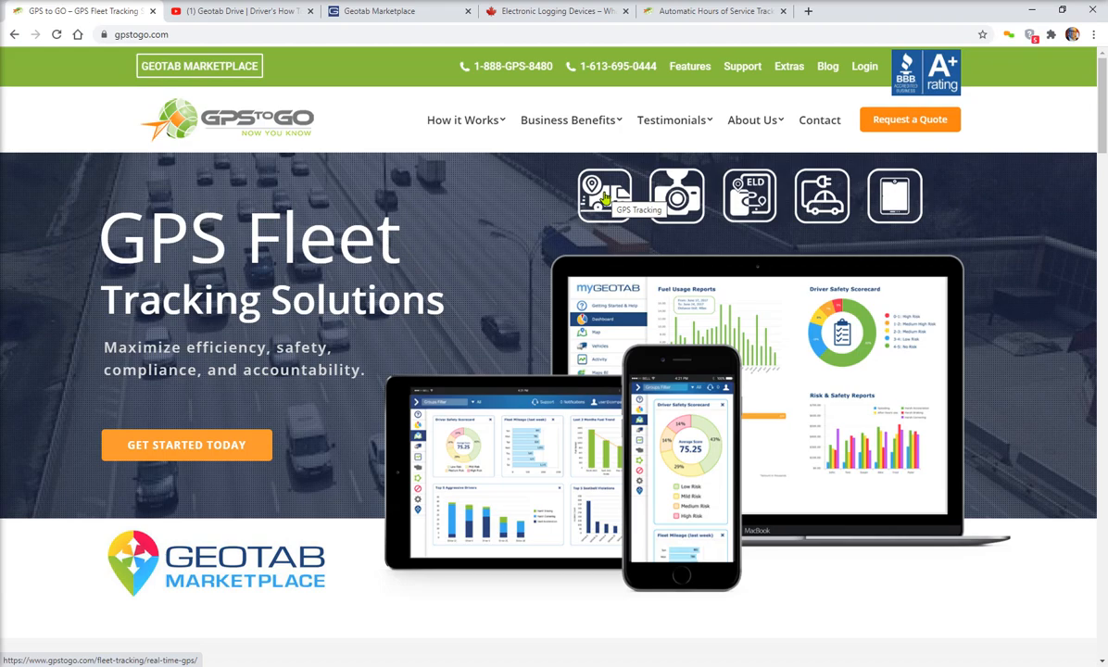
{"action": "mouse_move", "coordinate": [672, 195]}
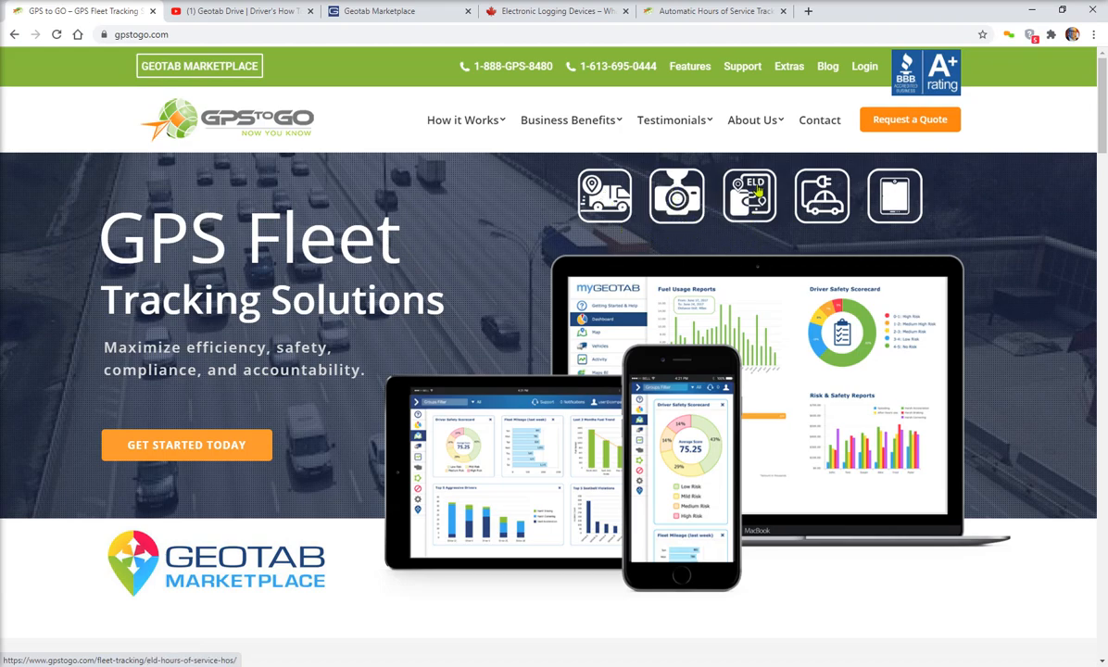
{"action": "mouse_move", "coordinate": [754, 193]}
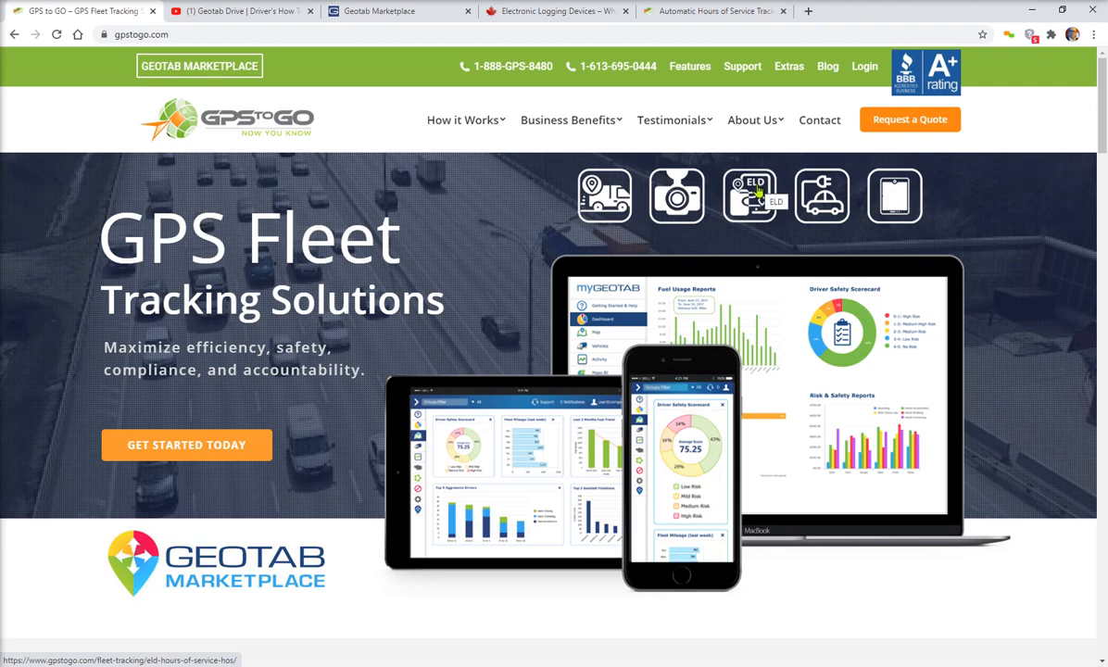
{"action": "mouse_move", "coordinate": [820, 190]}
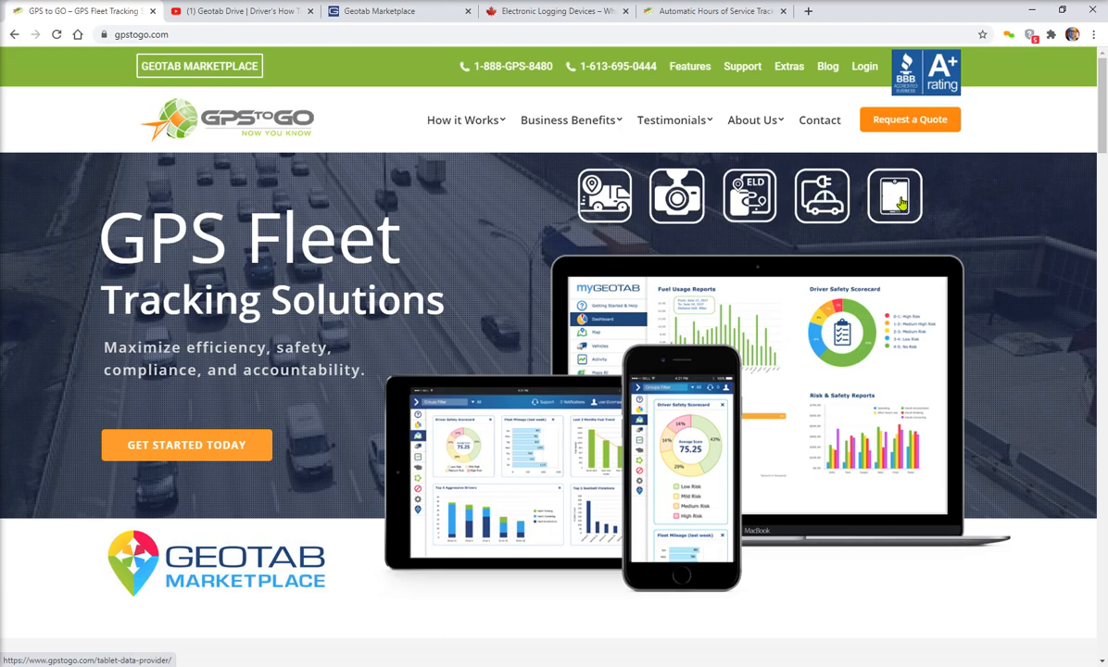
{"action": "mouse_move", "coordinate": [894, 196]}
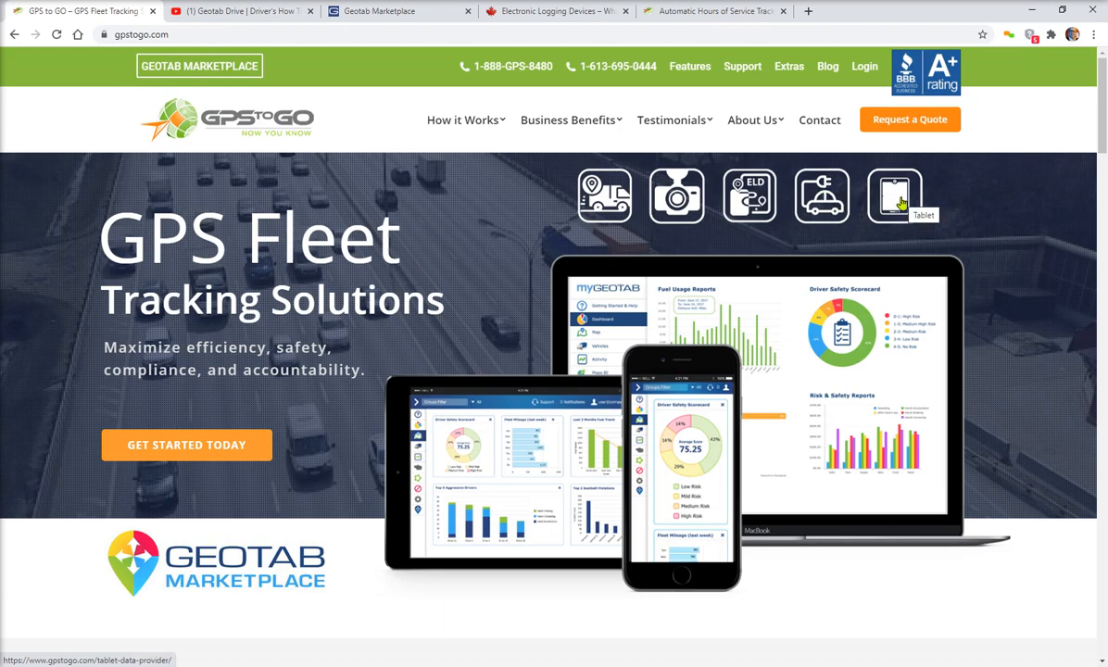
{"action": "mouse_move", "coordinate": [268, 195]}
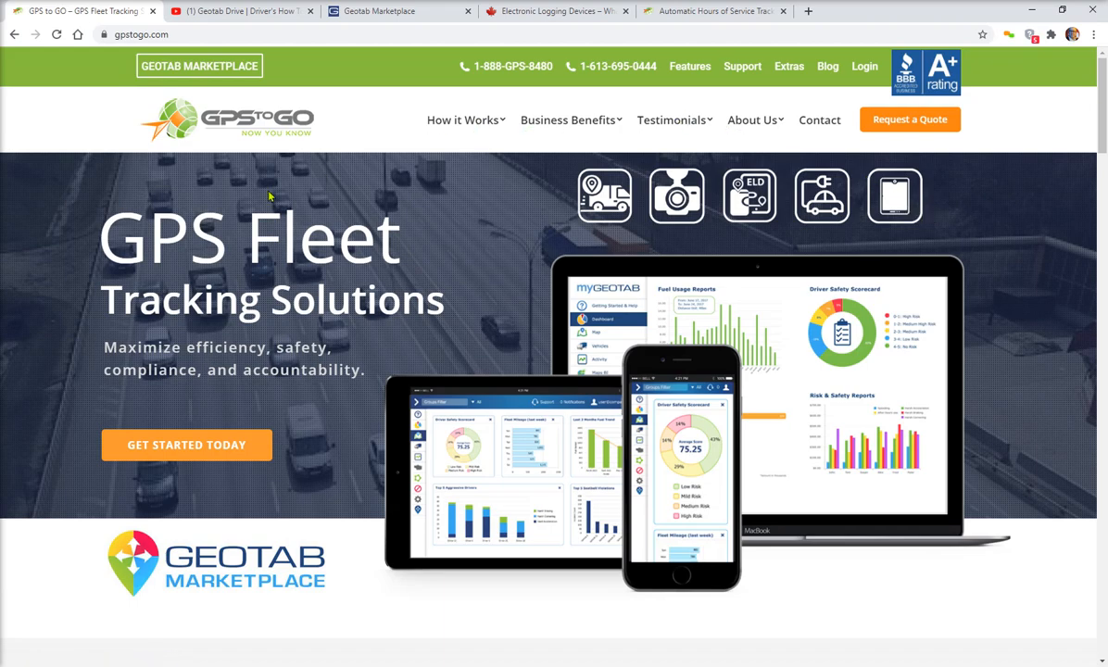
Step: Read Transport Canada's ELD guidance down to the 2021 effective-date sentence, highlight it, then return to the definitions
{"action": "left_click", "coordinate": [560, 12]}
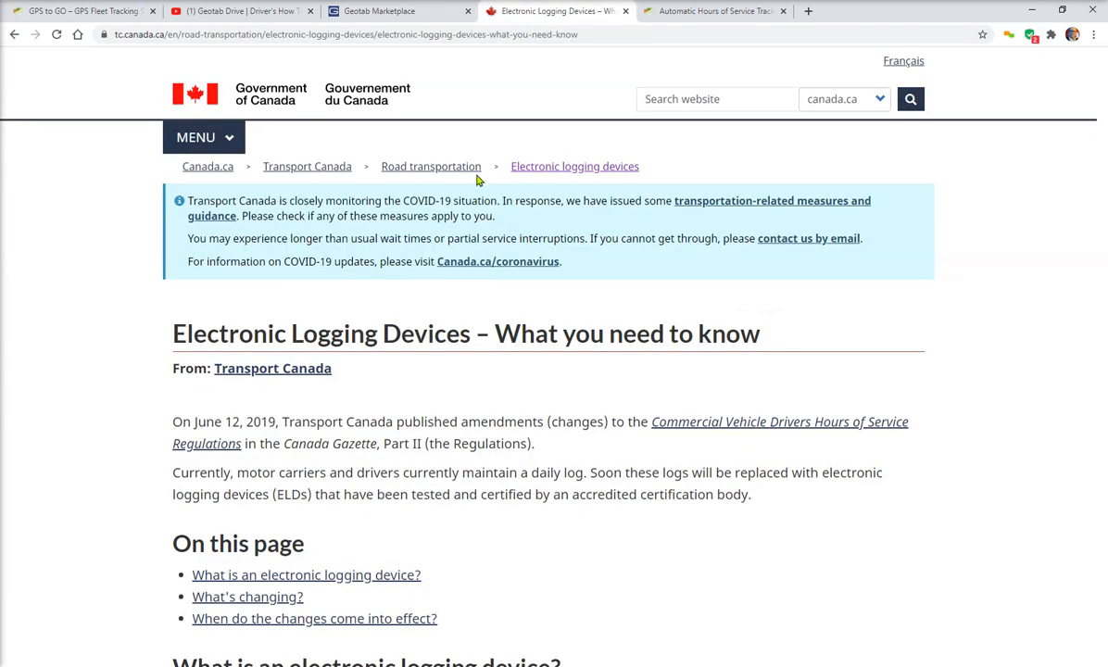
{"action": "mouse_move", "coordinate": [463, 356]}
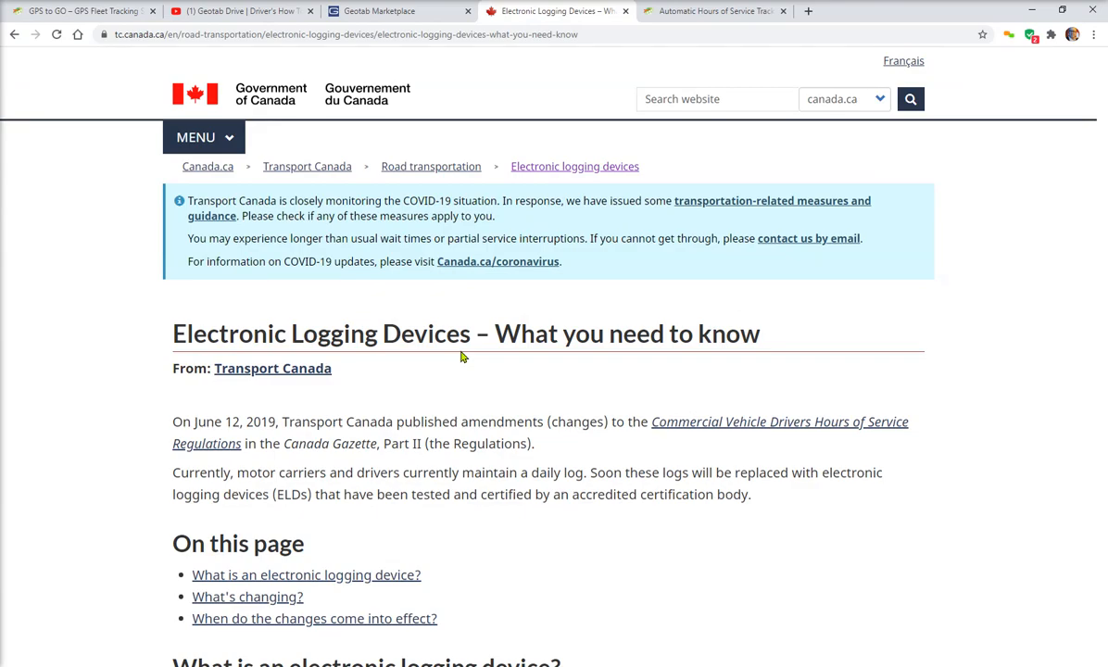
{"action": "scroll", "scroll_direction": "down", "scroll_amount": 3}
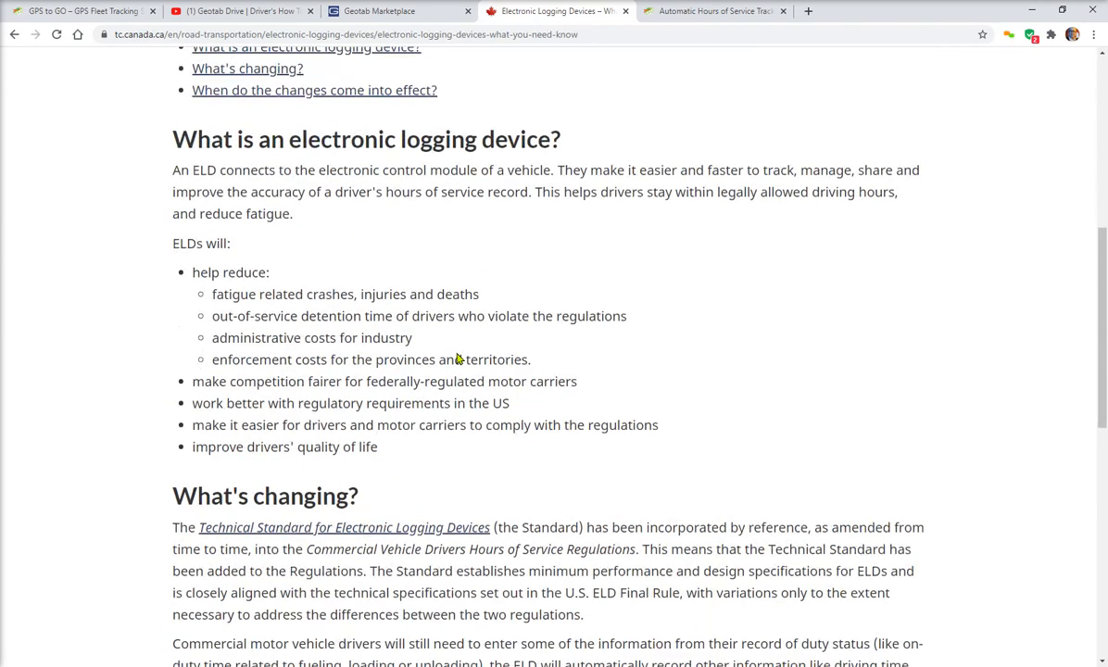
{"action": "scroll", "scroll_direction": "down", "scroll_amount": 3}
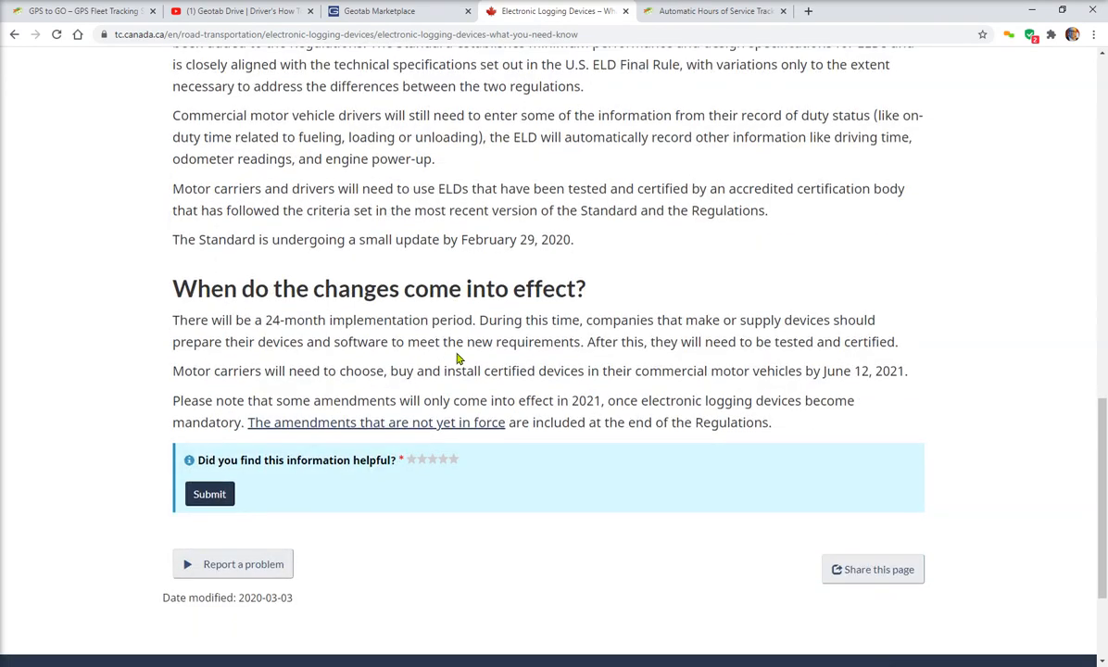
{"action": "left_click_drag", "start_coordinate": [390, 400], "coordinate": [605, 400]}
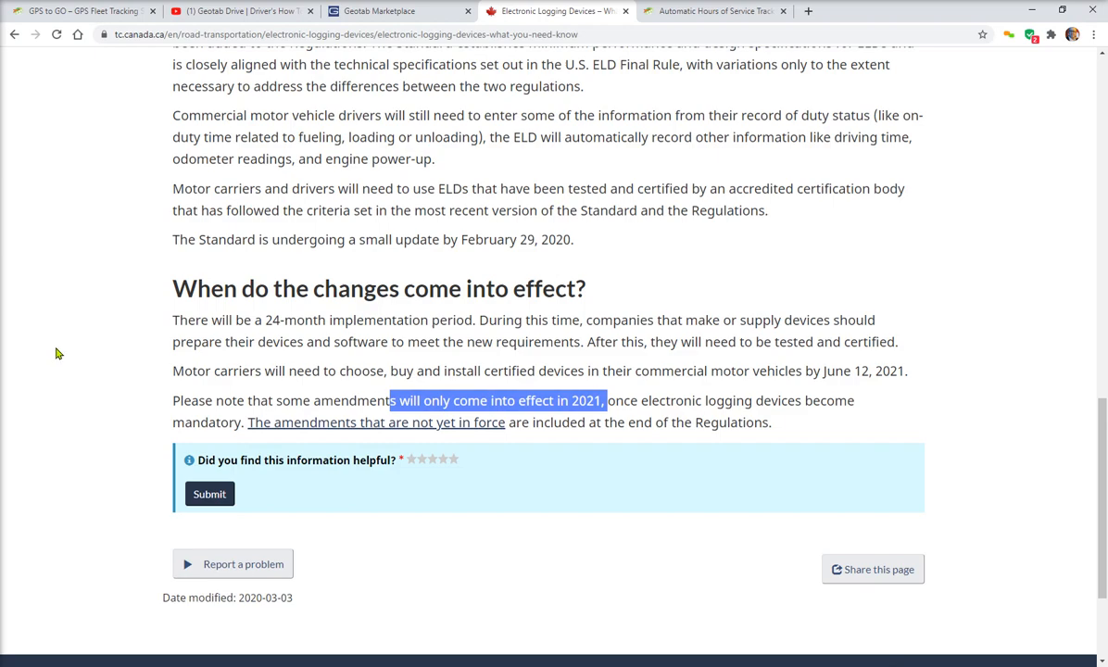
{"action": "mouse_move", "coordinate": [73, 370]}
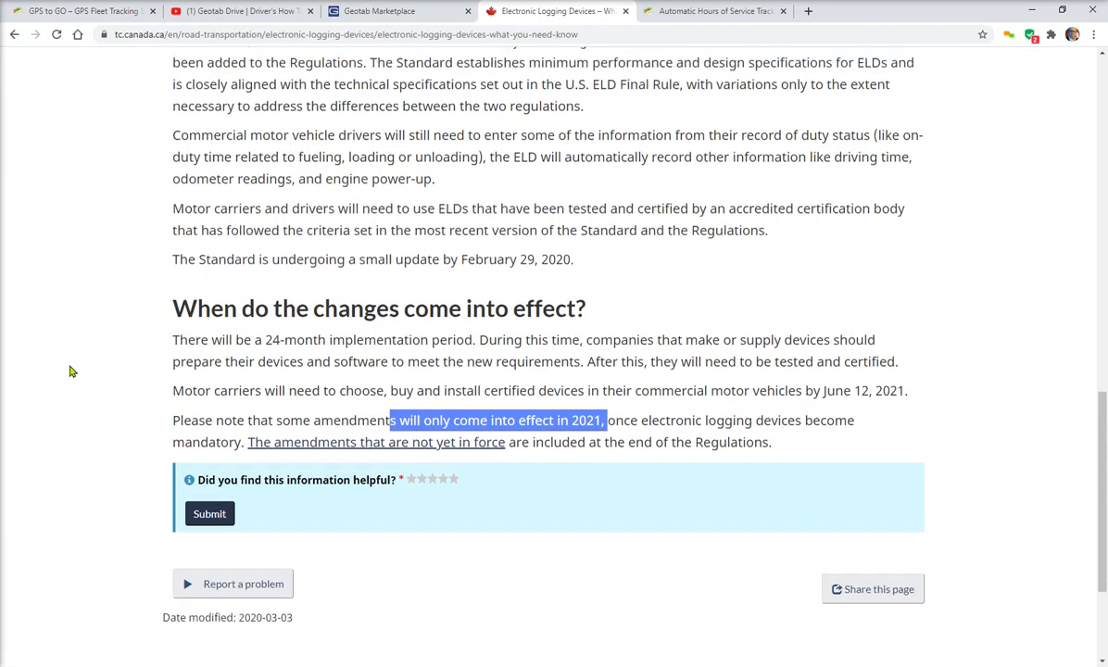
{"action": "scroll", "scroll_direction": "up", "scroll_amount": 3}
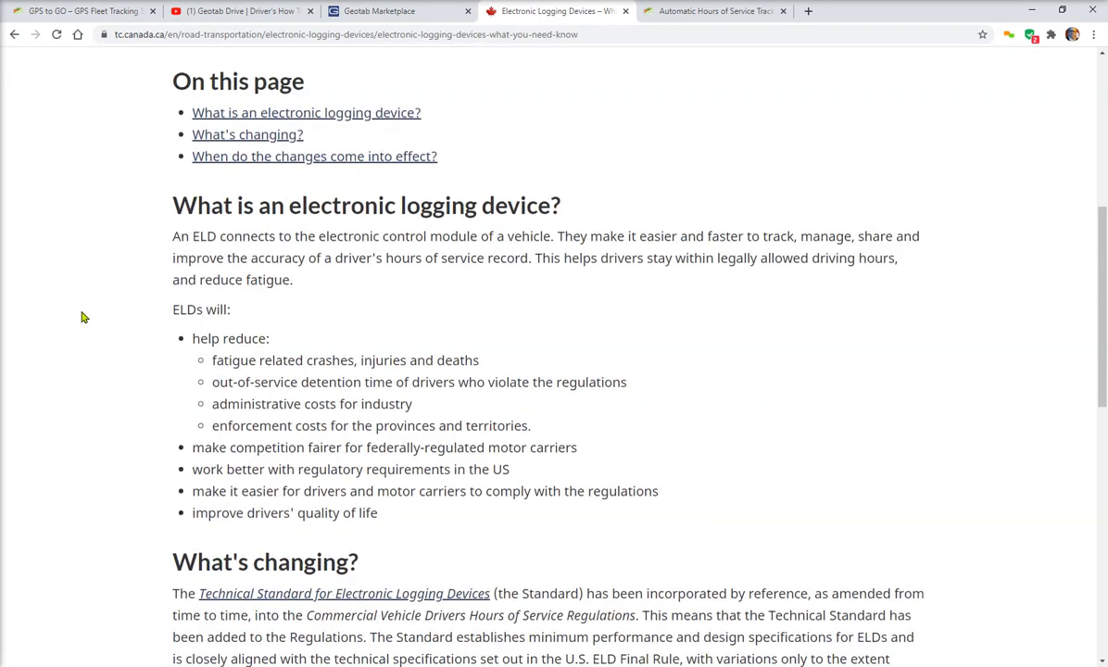
{"action": "mouse_move", "coordinate": [66, 258]}
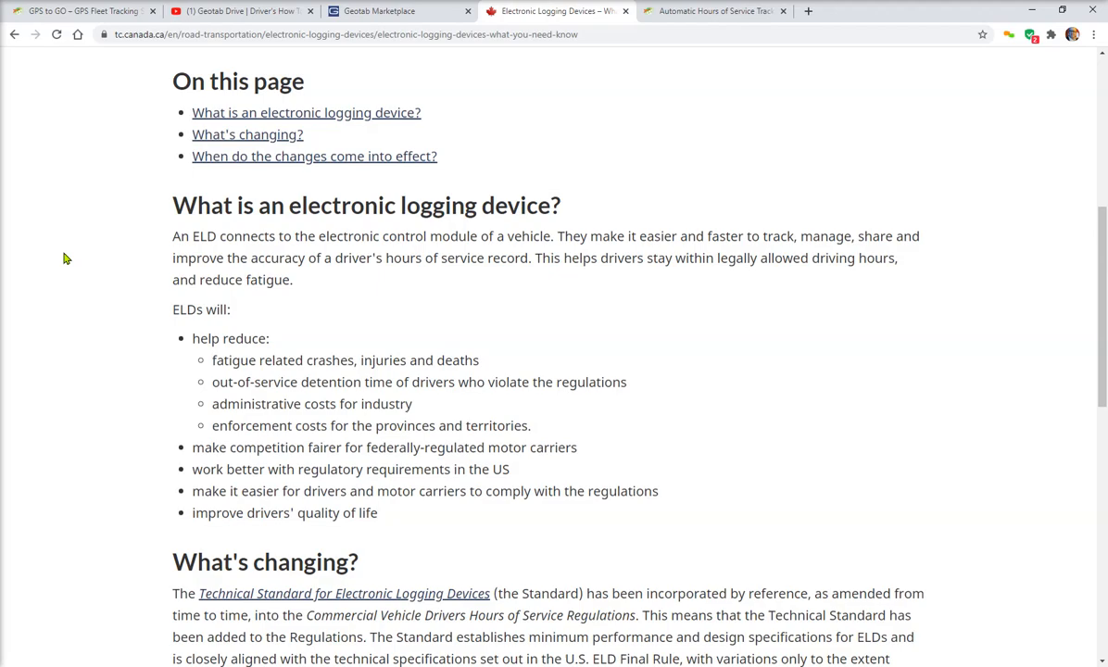
{"action": "mouse_move", "coordinate": [53, 246]}
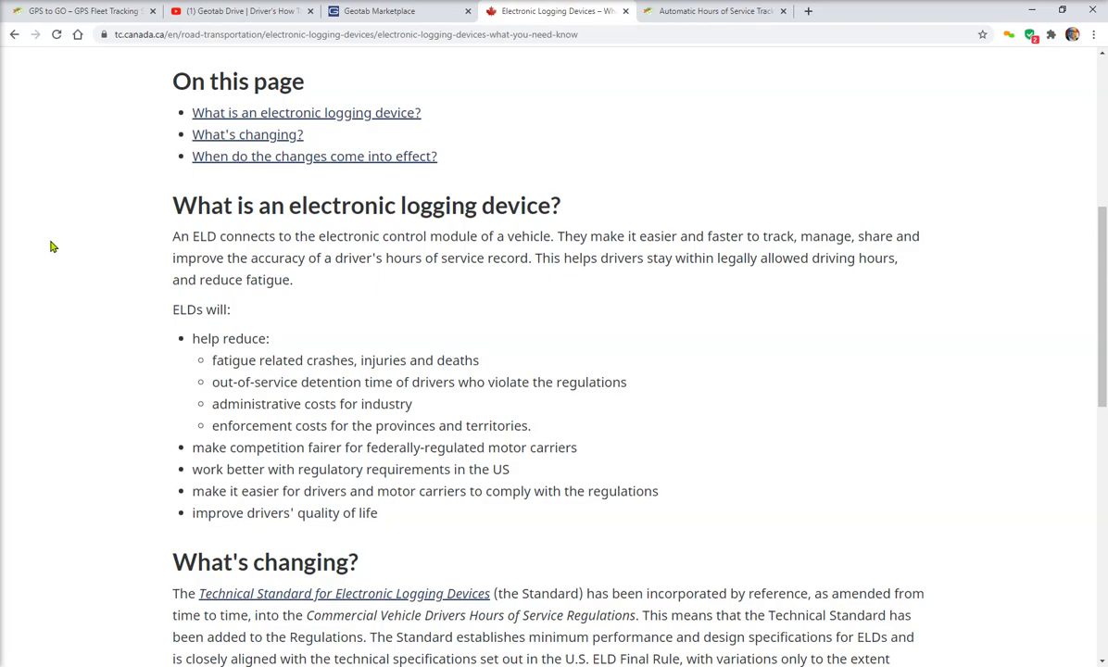
Step: Browse the 13 videos in the Geotab Drive Driver's How To's YouTube playlist
{"action": "left_click", "coordinate": [236, 12]}
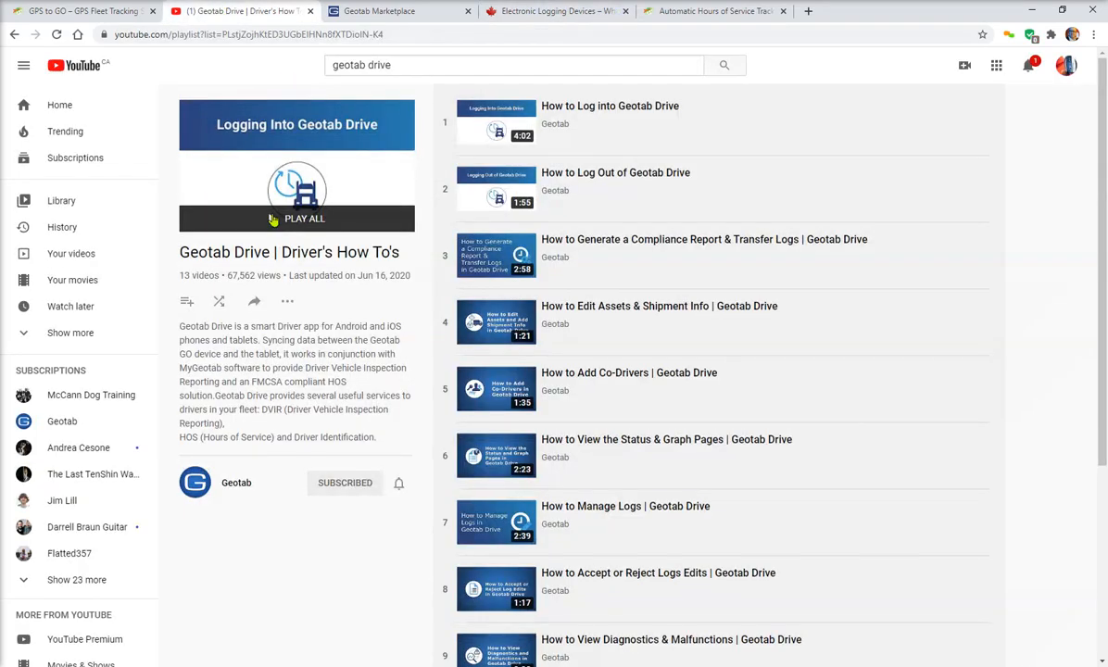
{"action": "mouse_move", "coordinate": [828, 306]}
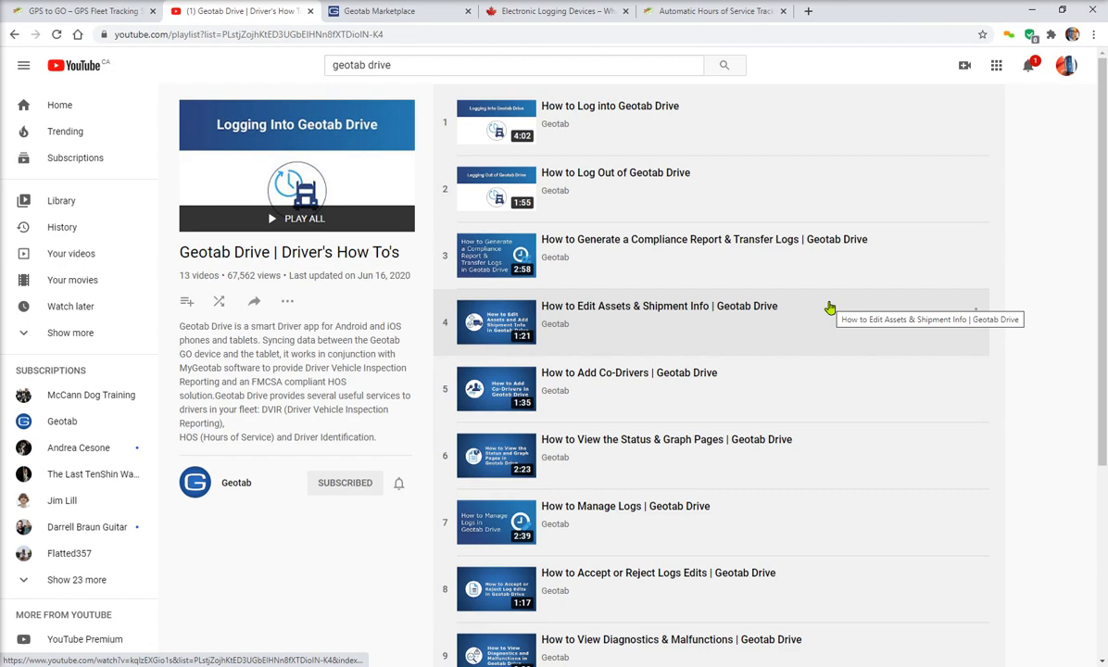
{"action": "scroll", "scroll_direction": "down", "scroll_amount": 3}
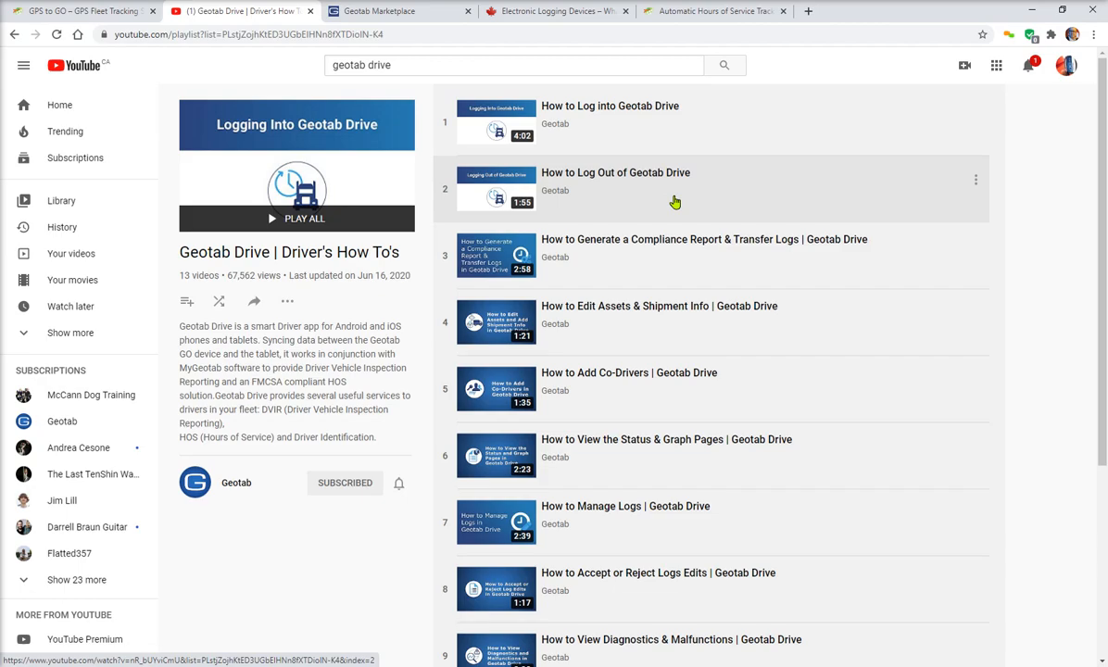
{"action": "left_click", "coordinate": [385, 12]}
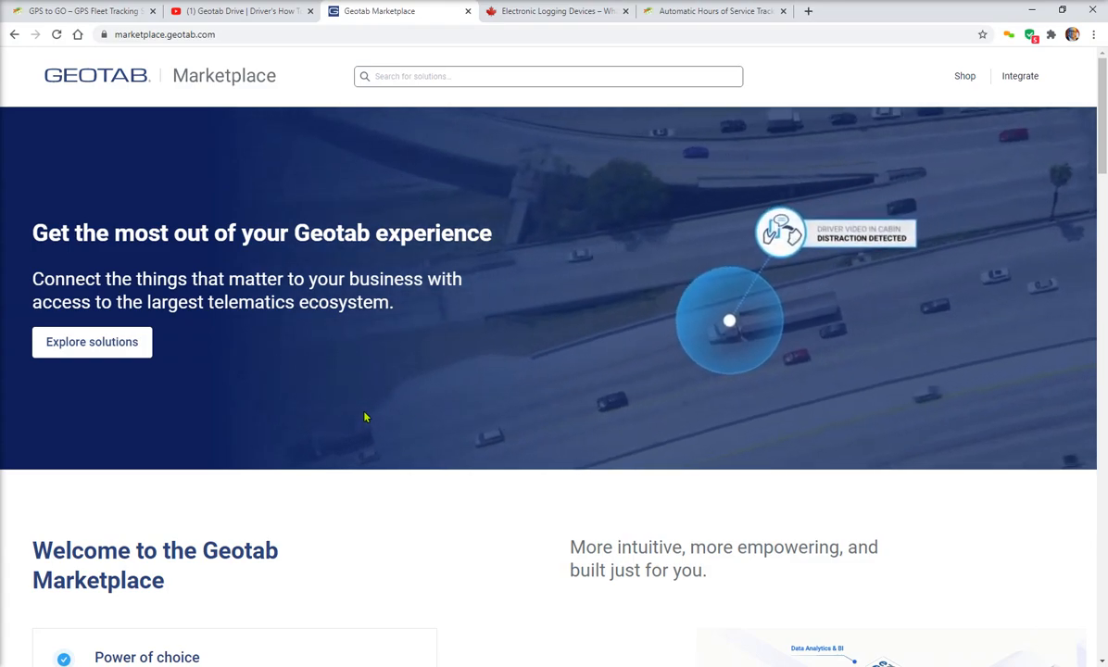
Step: Scroll through the eight ELD, DVIR & IFTA solution cards, including IFTA Plus and J. J. Keller
{"action": "scroll", "scroll_direction": "down", "scroll_amount": 3}
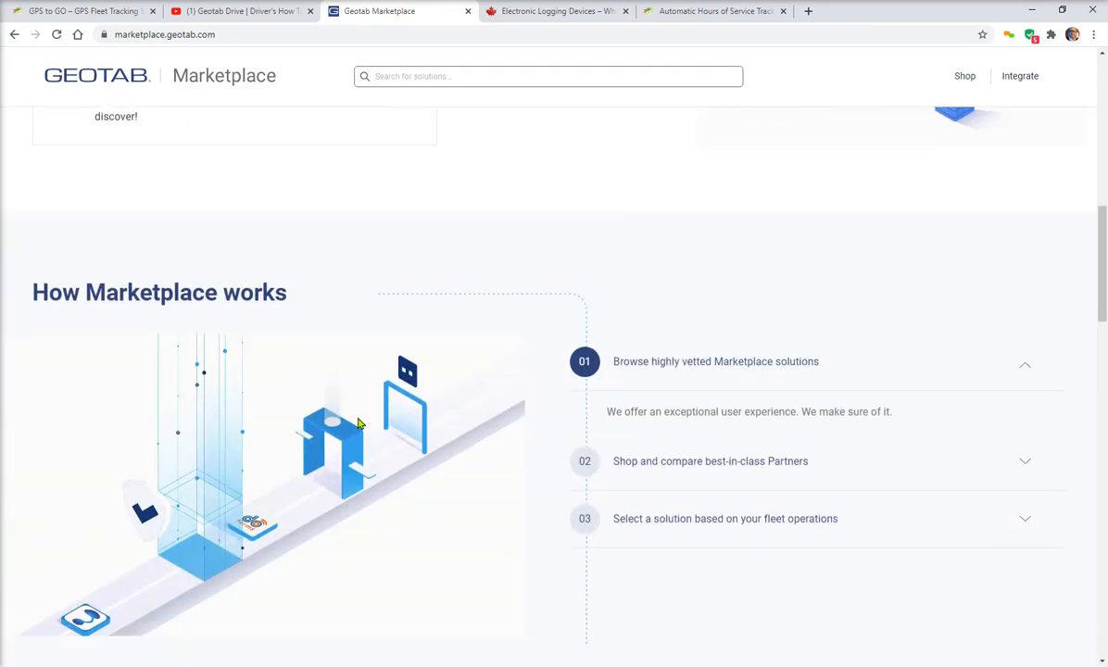
{"action": "scroll", "scroll_direction": "down", "scroll_amount": 3}
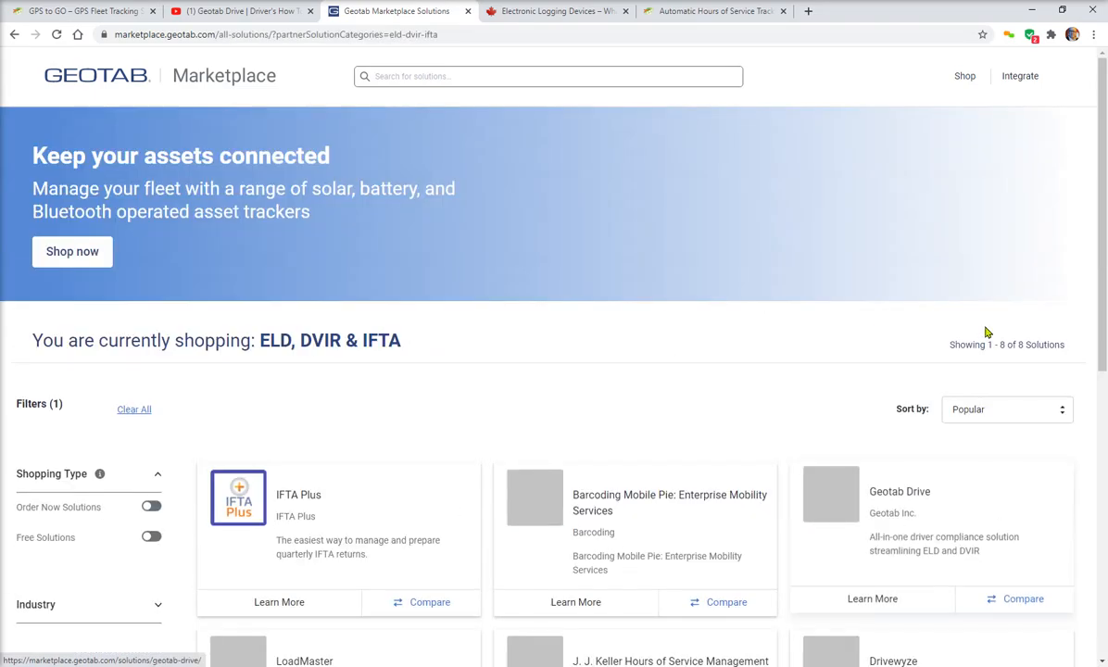
{"action": "scroll", "scroll_direction": "down", "scroll_amount": 3}
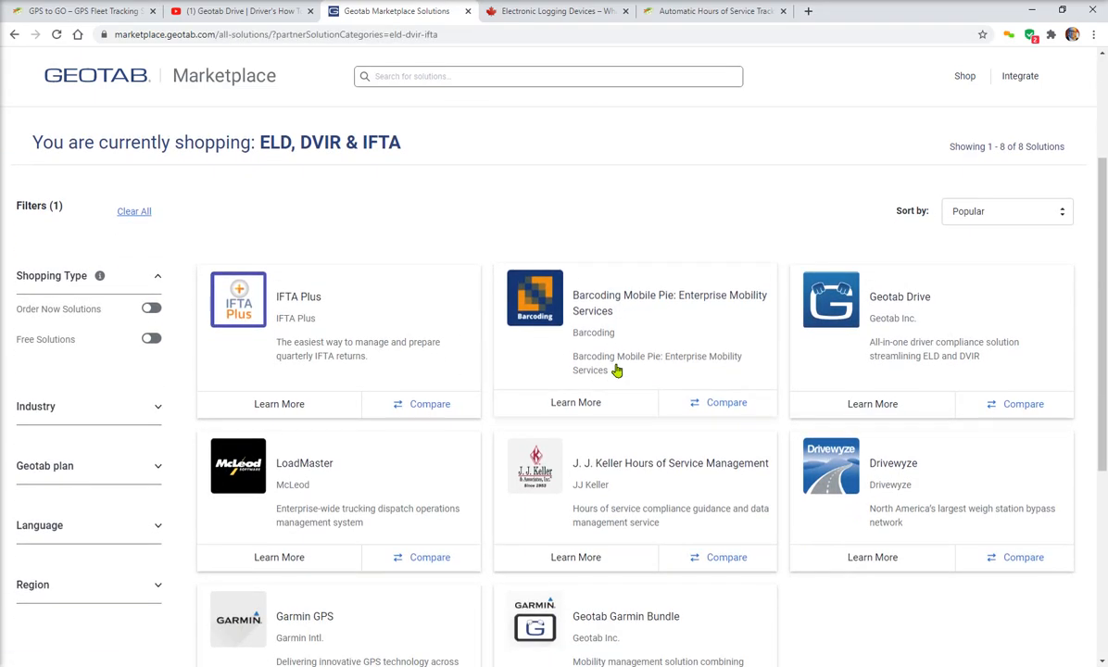
{"action": "mouse_move", "coordinate": [617, 370]}
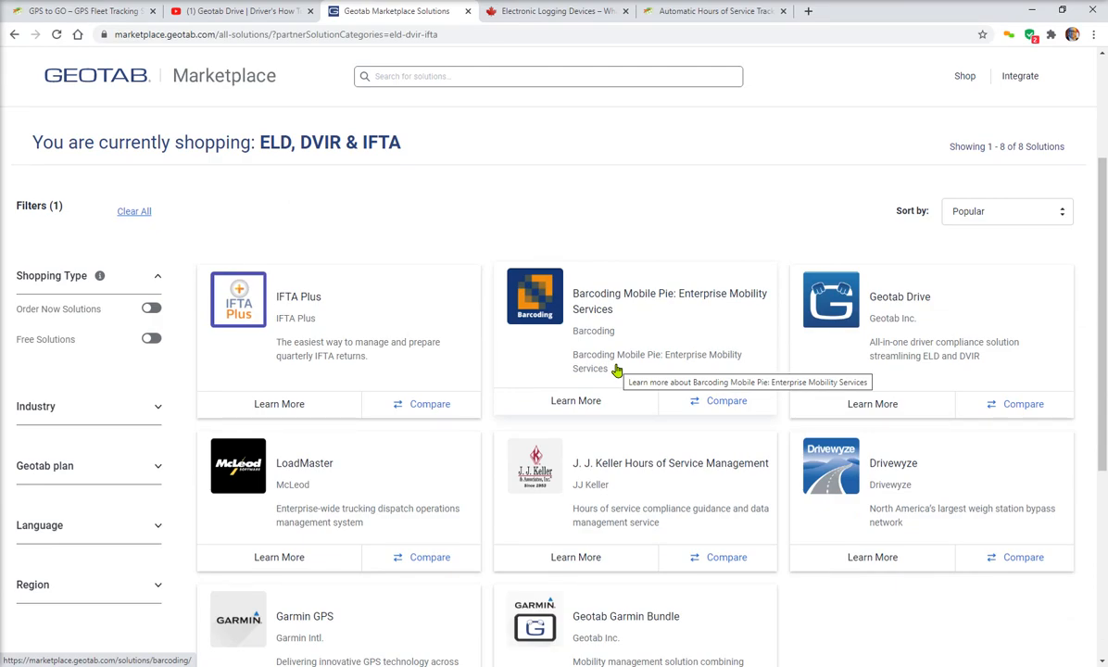
{"action": "mouse_move", "coordinate": [239, 304]}
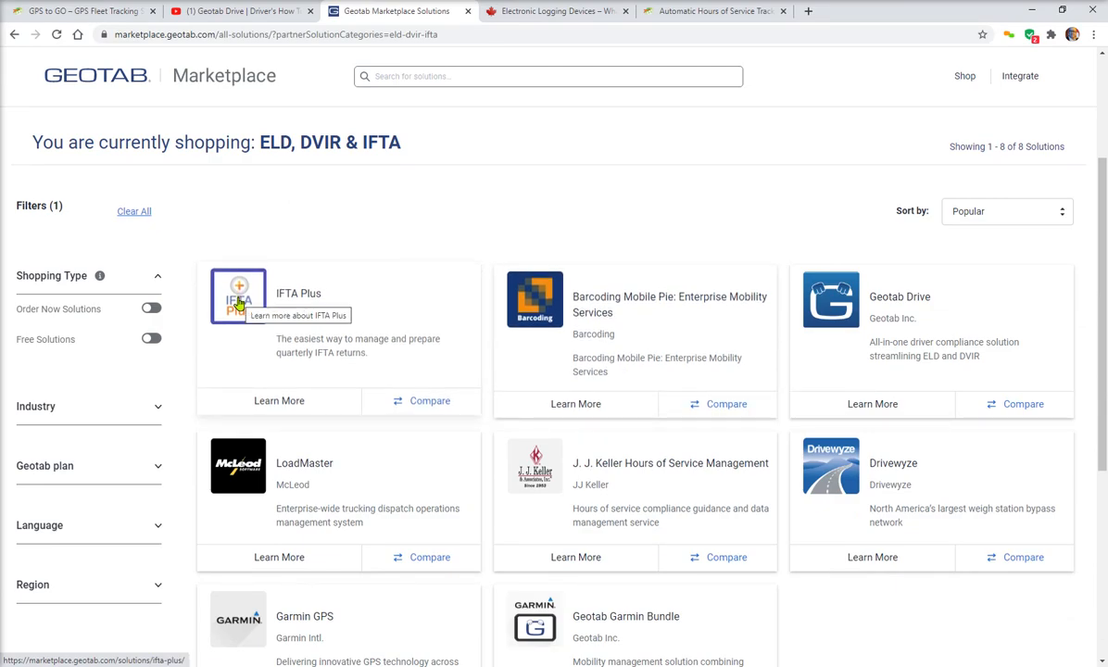
{"action": "mouse_move", "coordinate": [662, 496]}
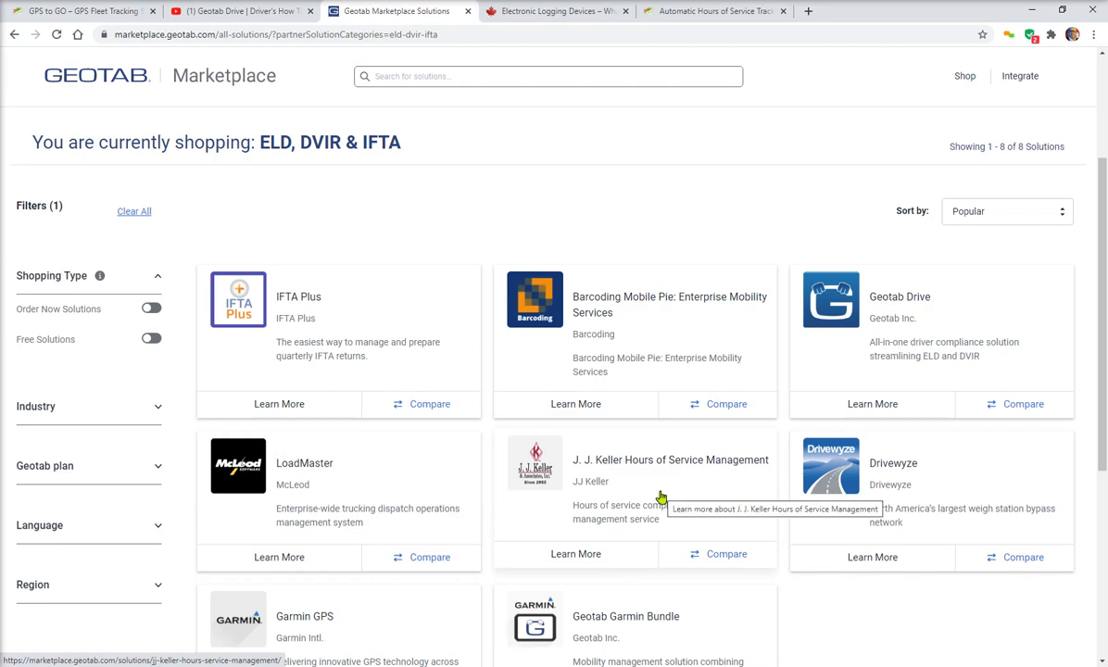
{"action": "mouse_move", "coordinate": [919, 494]}
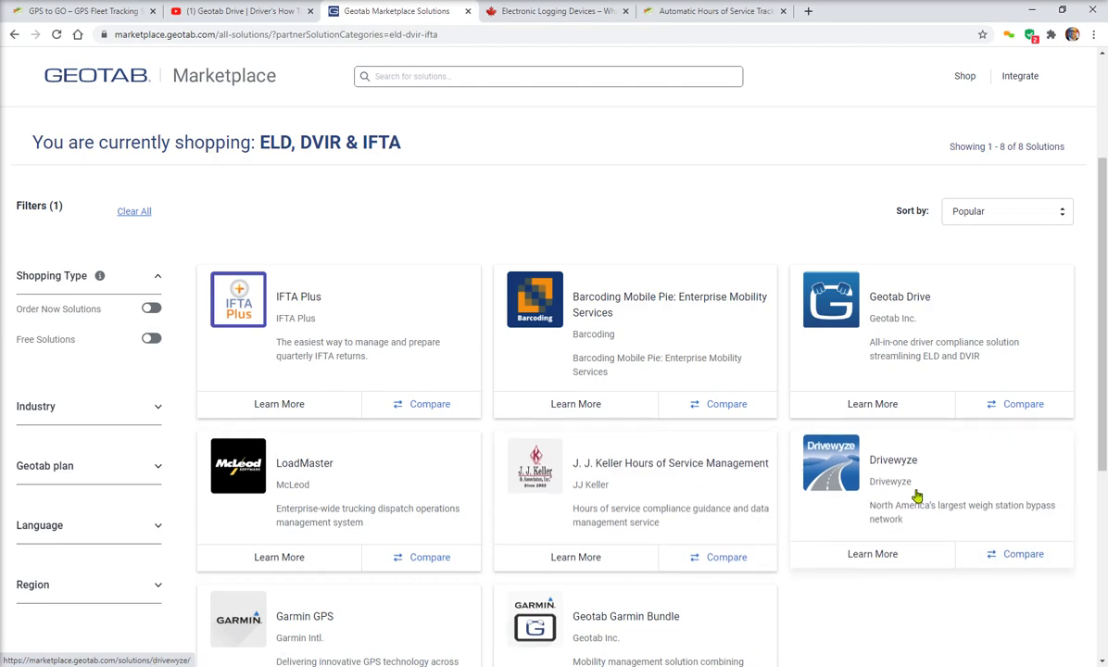
{"action": "mouse_move", "coordinate": [899, 296]}
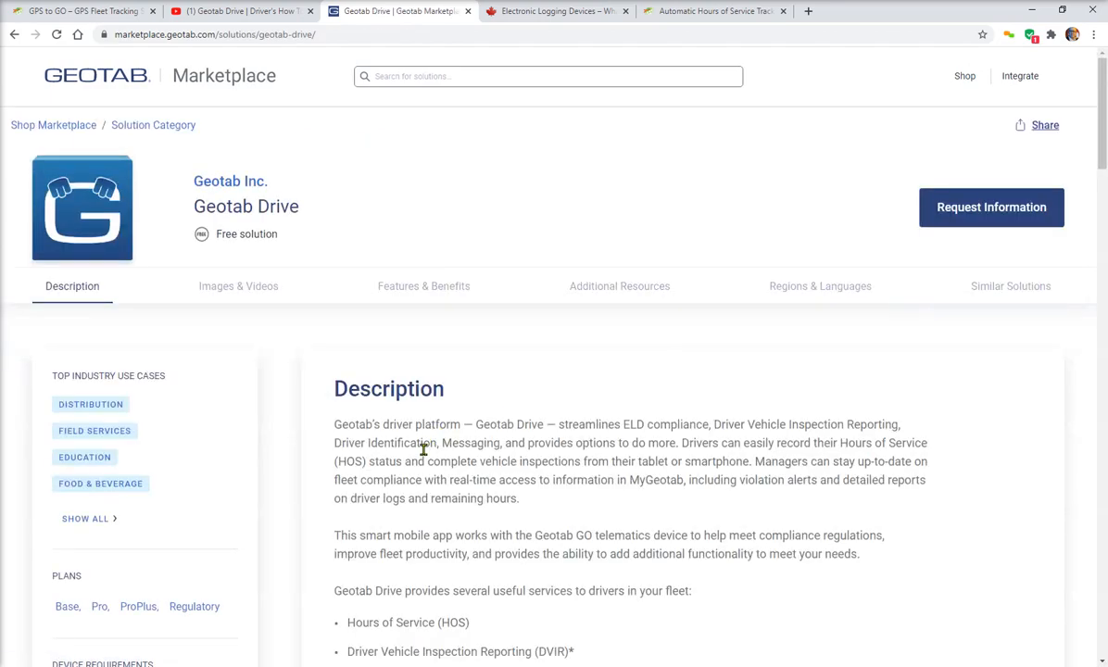
Step: Open Geotab Drive's Images & Videos gallery and show the duty status graph screenshot
{"action": "scroll", "scroll_direction": "down", "scroll_amount": 3}
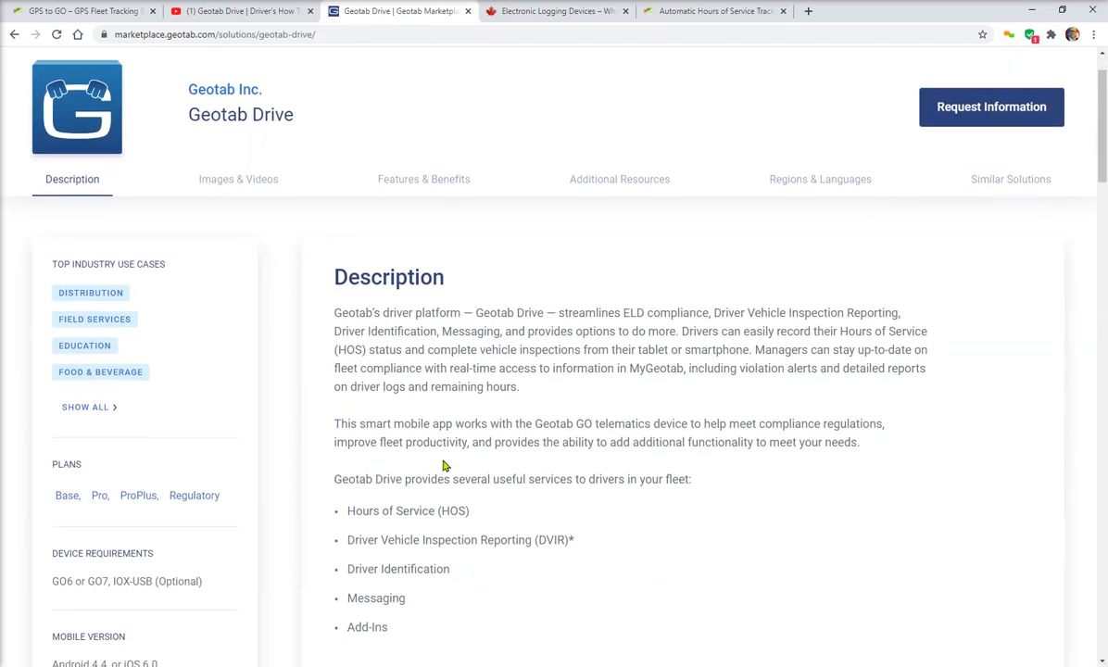
{"action": "left_click", "coordinate": [238, 179]}
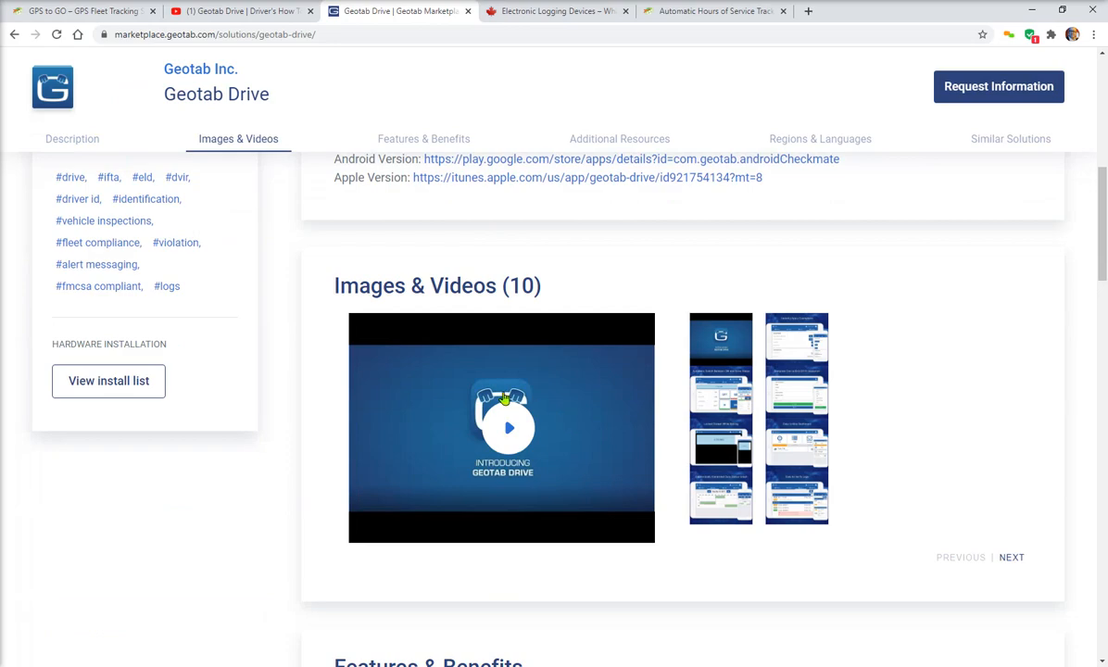
{"action": "left_click", "coordinate": [796, 447]}
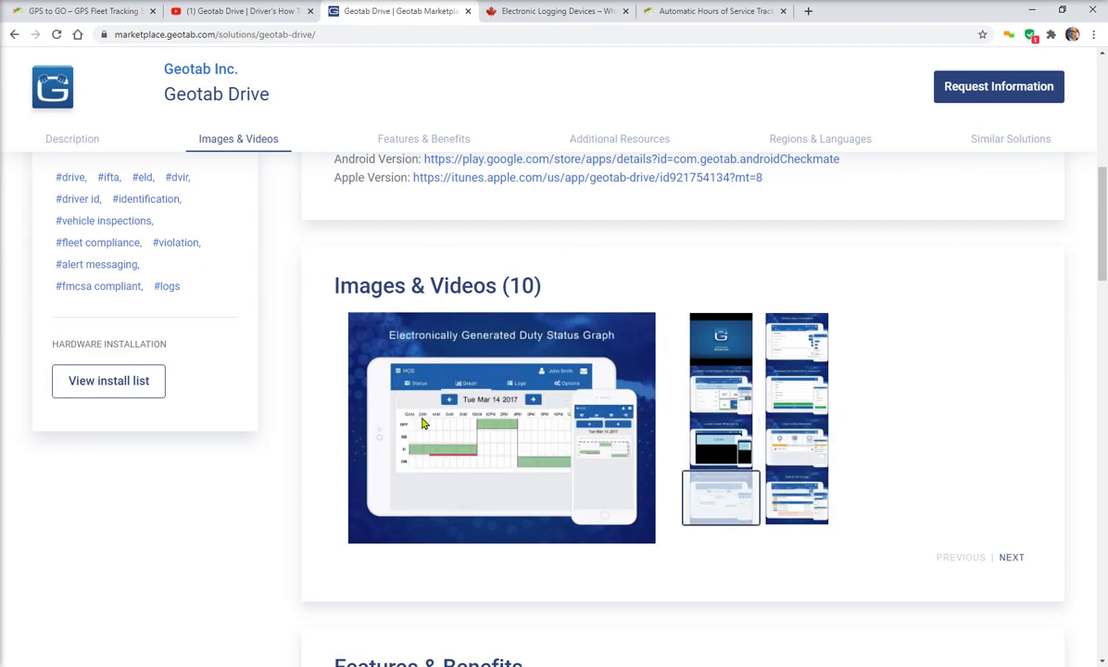
{"action": "mouse_move", "coordinate": [434, 445]}
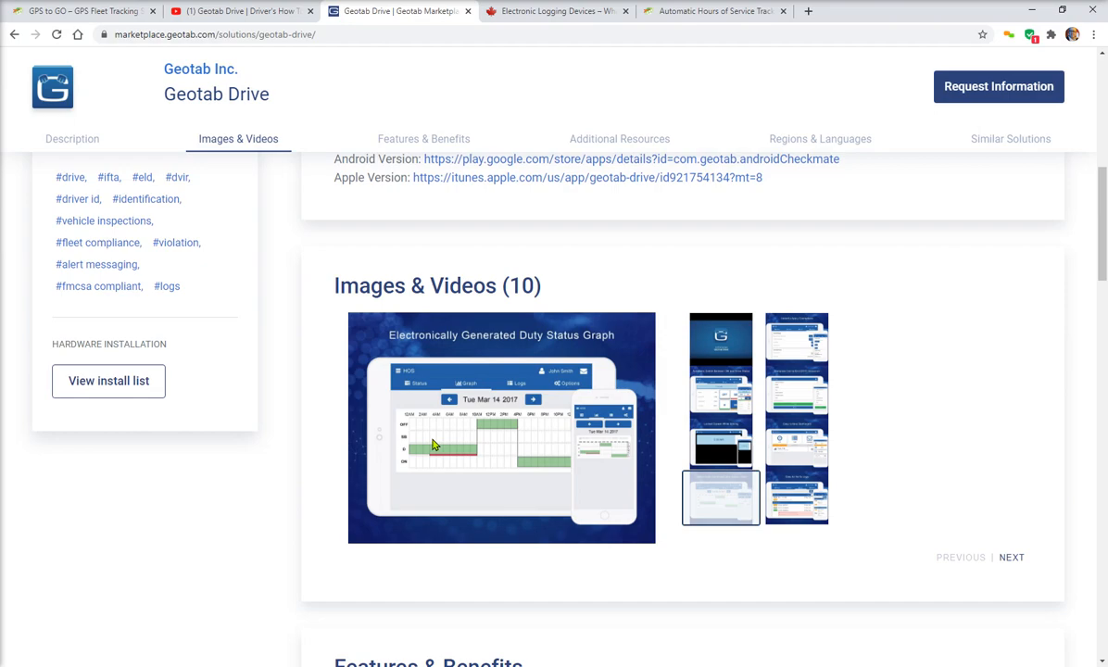
{"action": "mouse_move", "coordinate": [560, 430]}
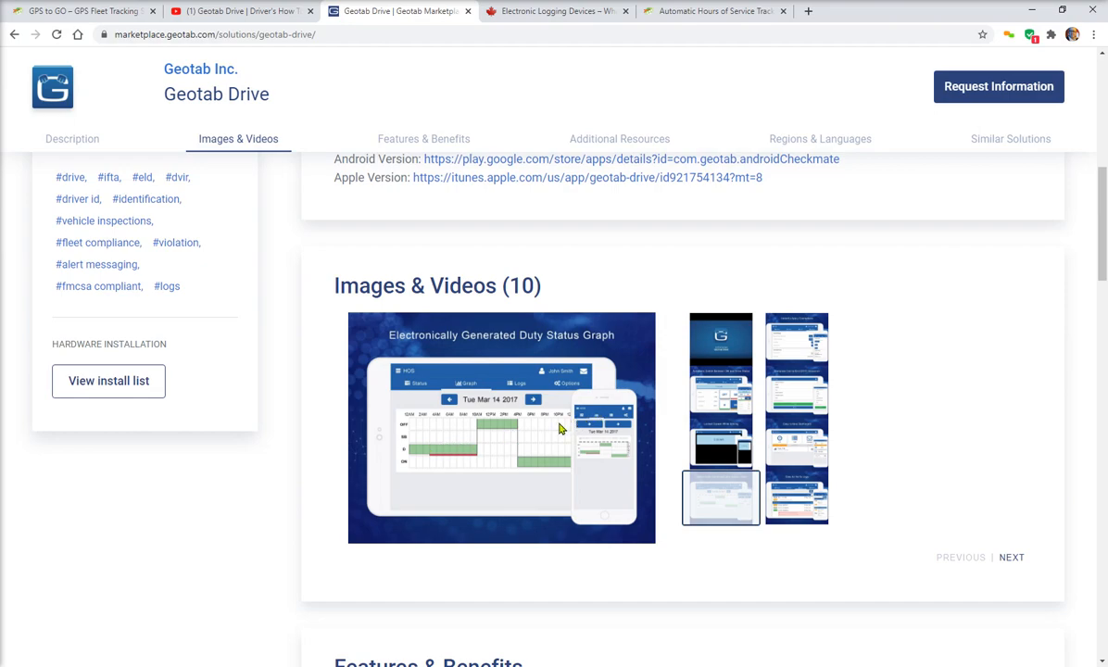
{"action": "mouse_move", "coordinate": [704, 11]}
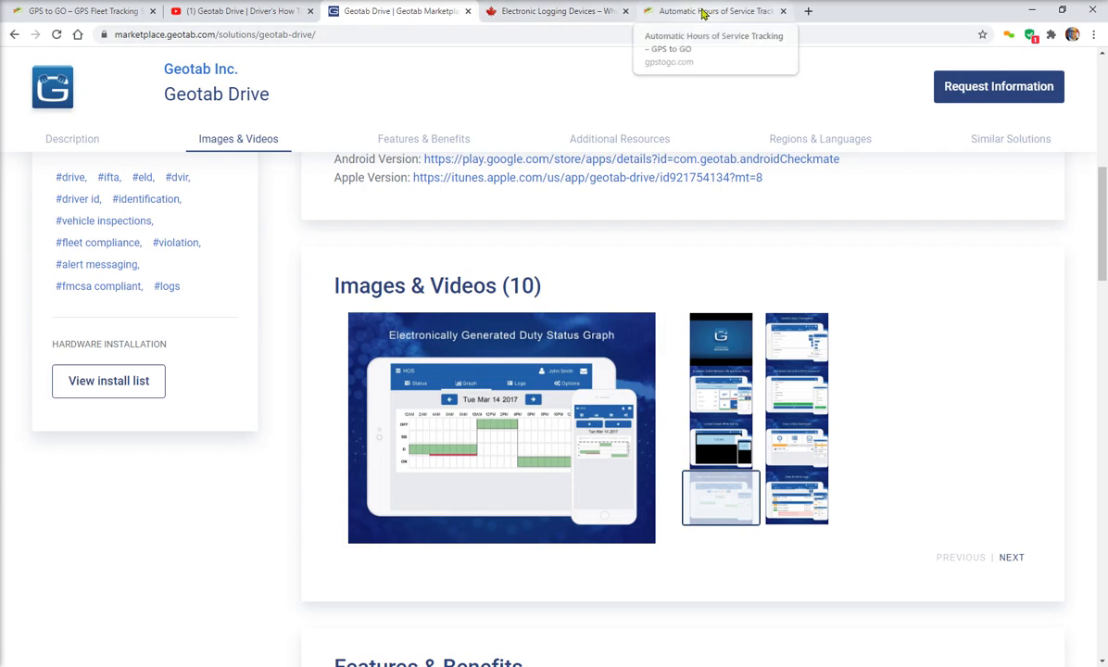
{"action": "mouse_move", "coordinate": [721, 28]}
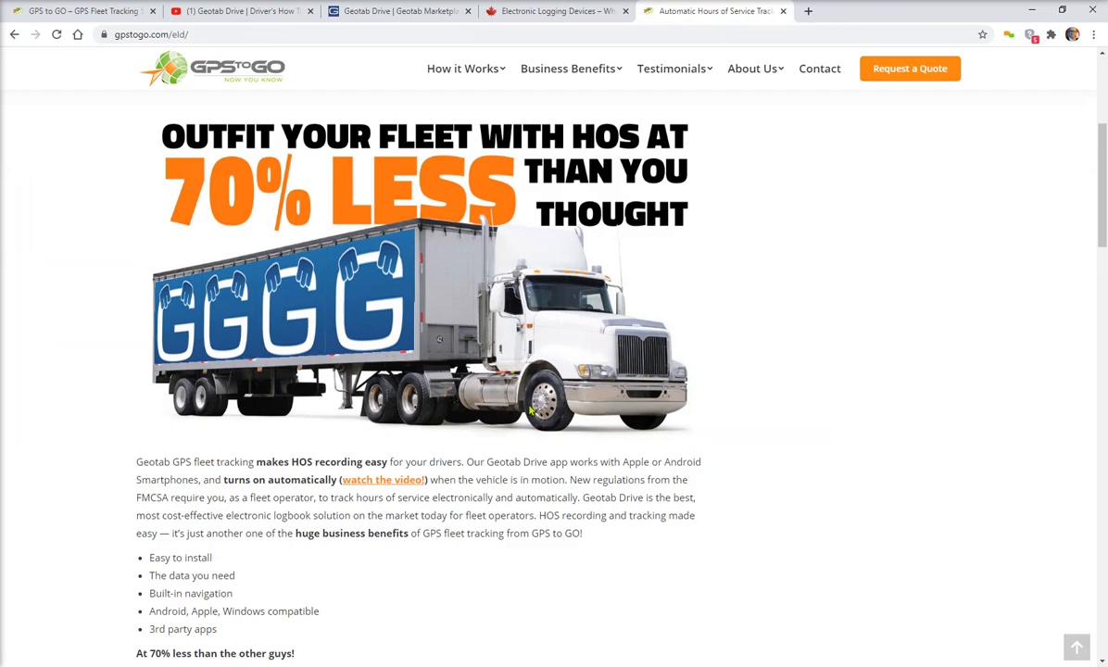
{"action": "mouse_move", "coordinate": [289, 251]}
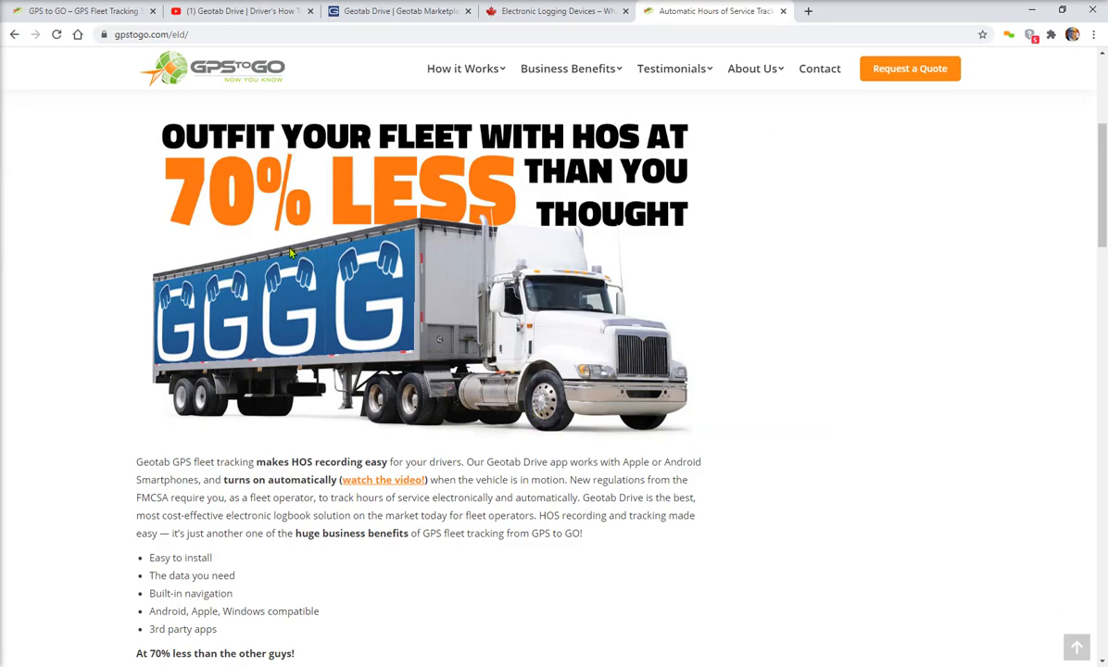
Step: Scroll through GPS to GO's ELD page offering Geotab Drive HOS at 70% less
{"action": "scroll", "scroll_direction": "down", "scroll_amount": 3}
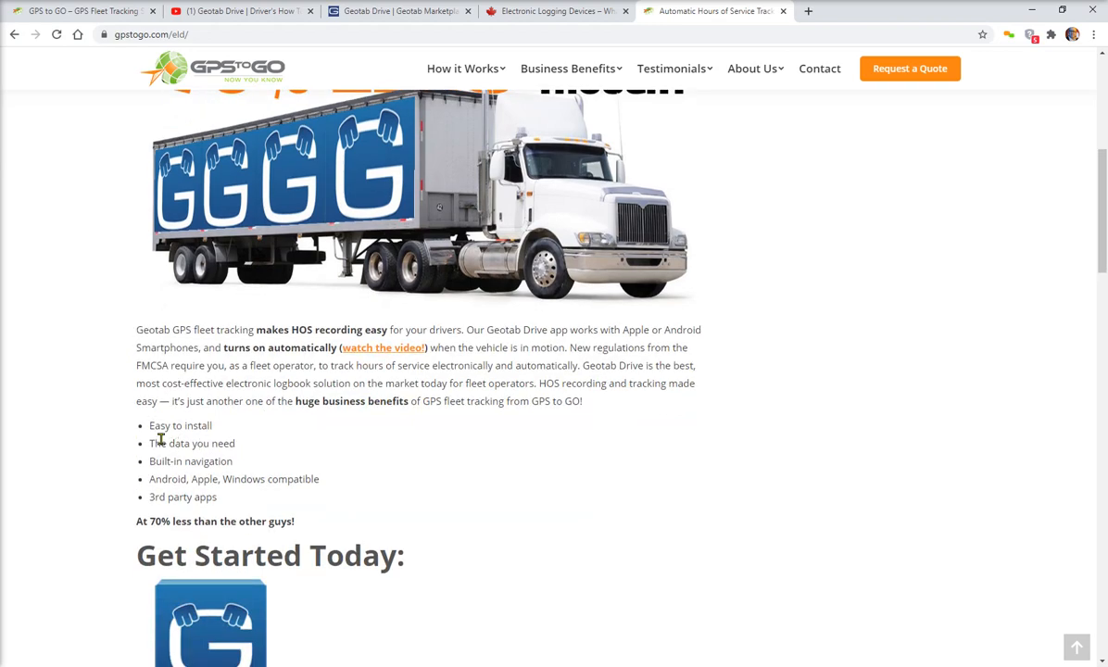
{"action": "mouse_move", "coordinate": [195, 447]}
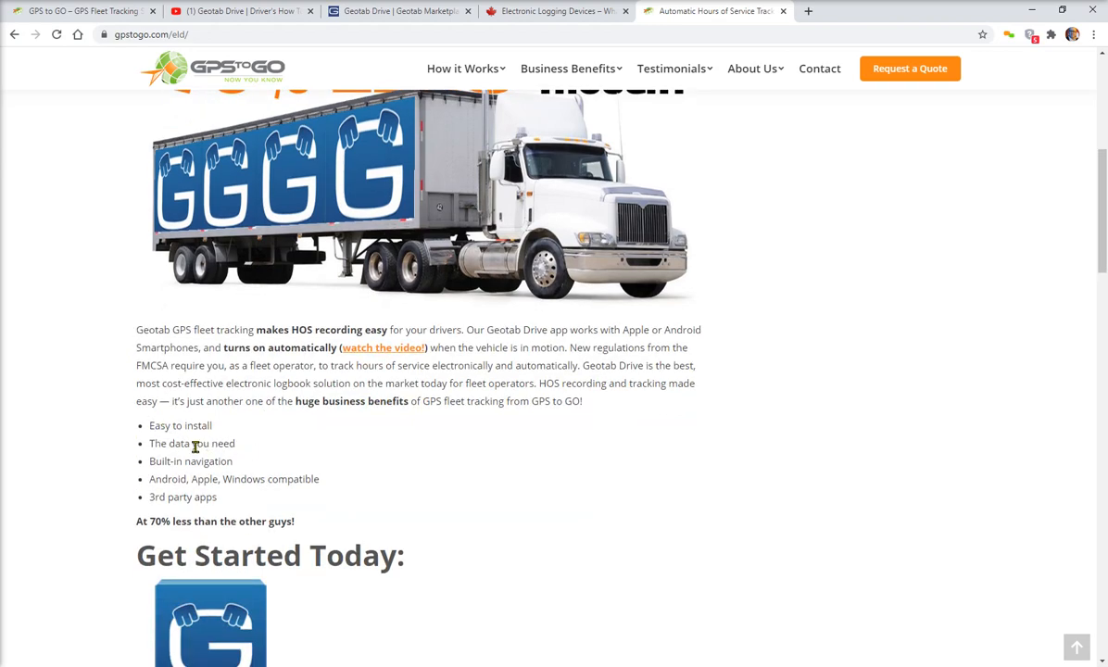
{"action": "mouse_move", "coordinate": [282, 492]}
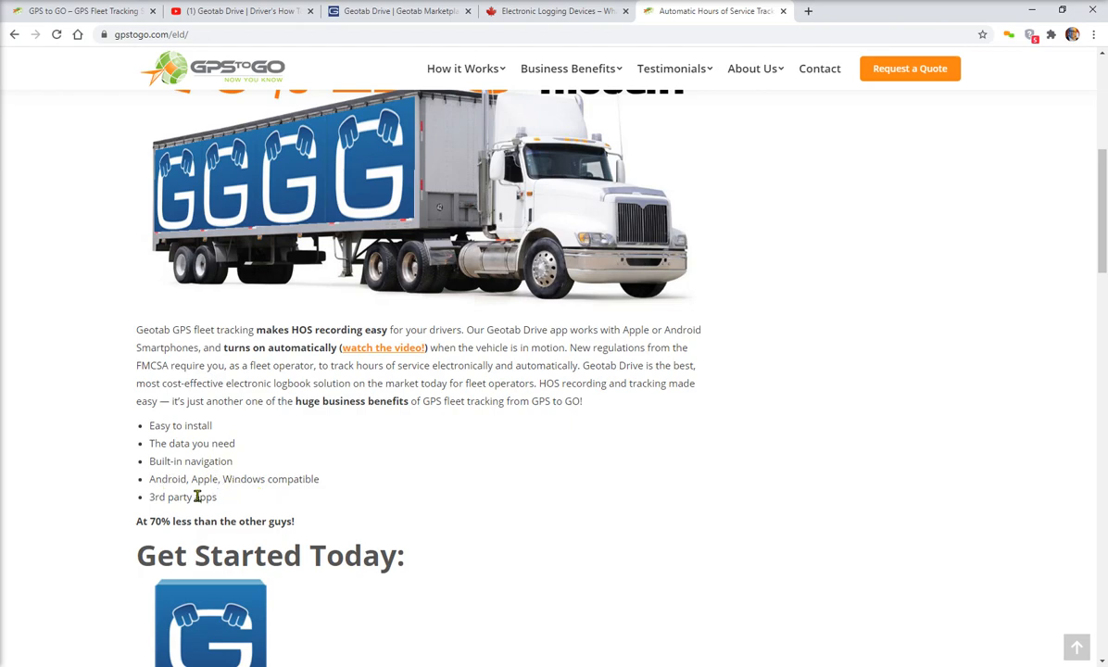
{"action": "scroll", "scroll_direction": "down", "scroll_amount": 3}
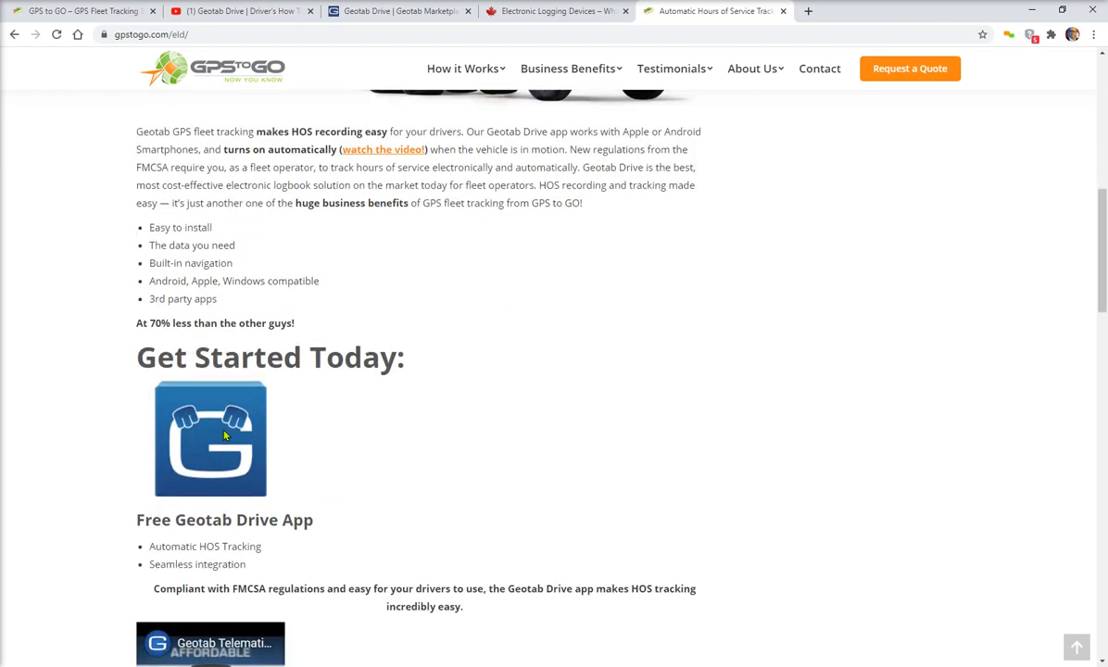
{"action": "scroll", "scroll_direction": "down", "scroll_amount": 3}
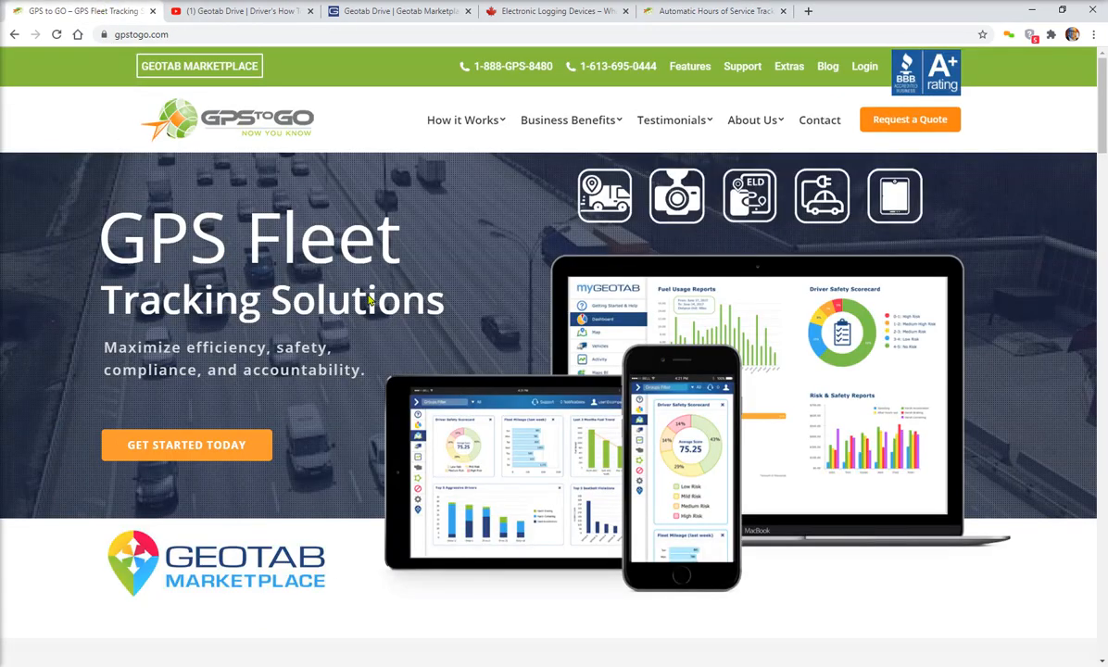
{"action": "mouse_move", "coordinate": [514, 234]}
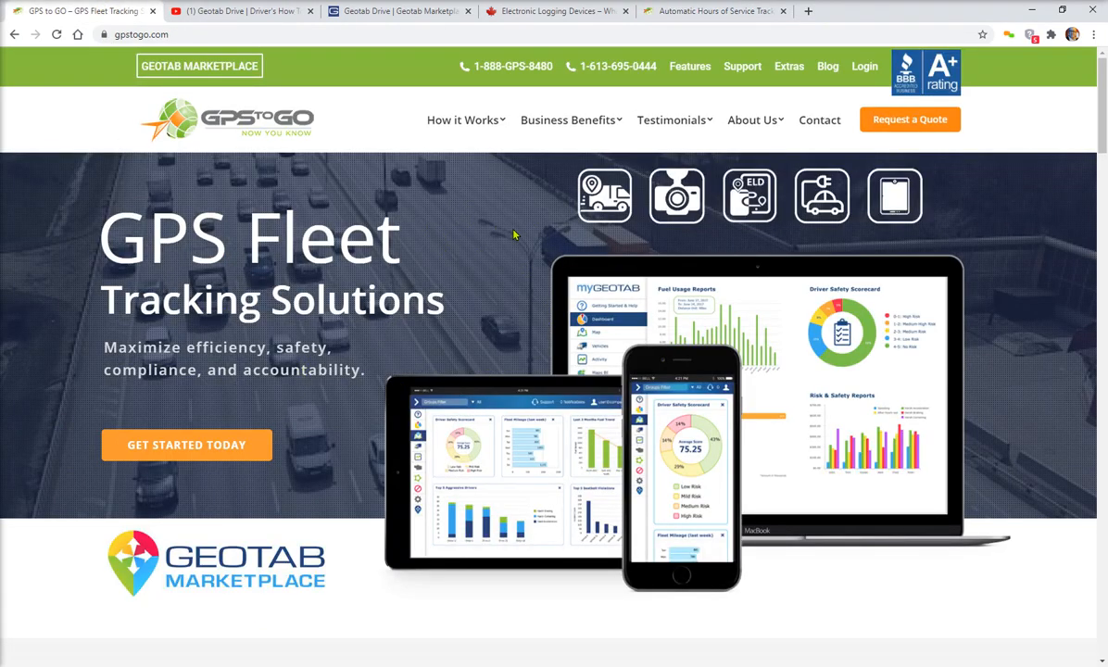